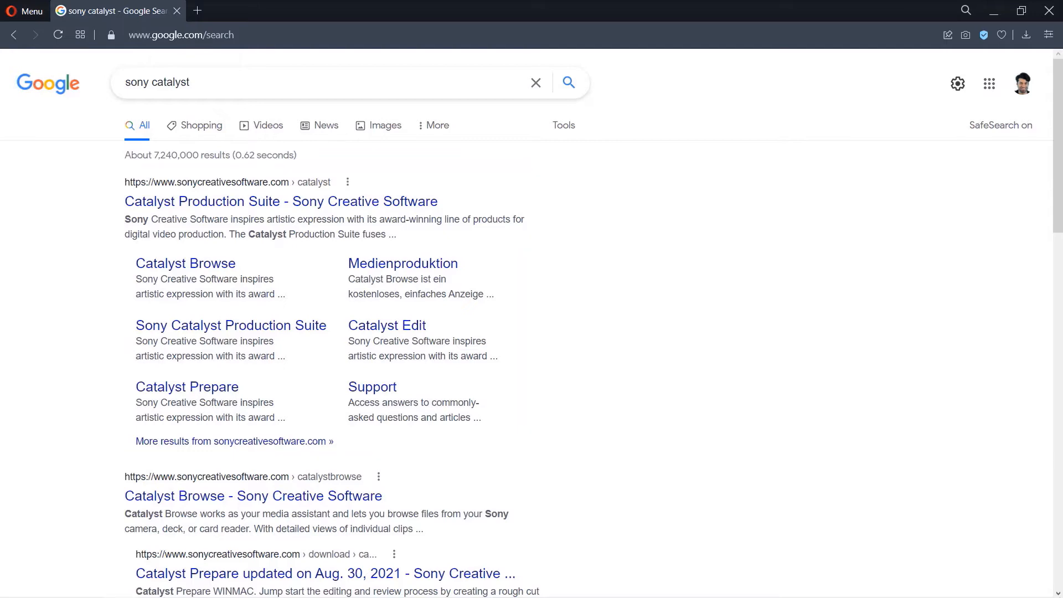
# Go from the search results to the Catalyst Production Suite page and locate the Catalyst Browse link
pyautogui.click(280, 202)
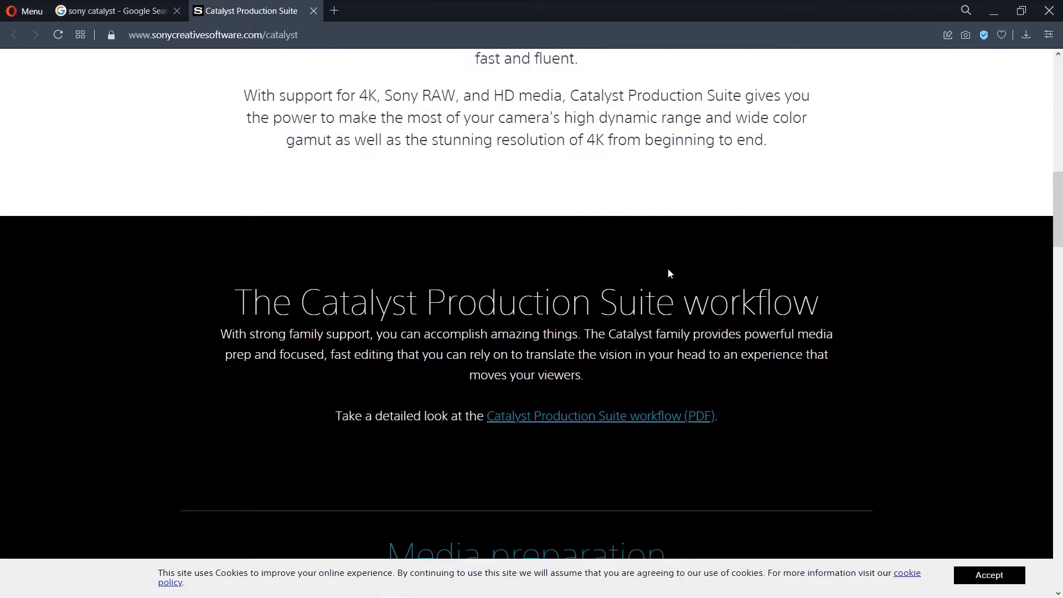
pyautogui.scroll(-3)
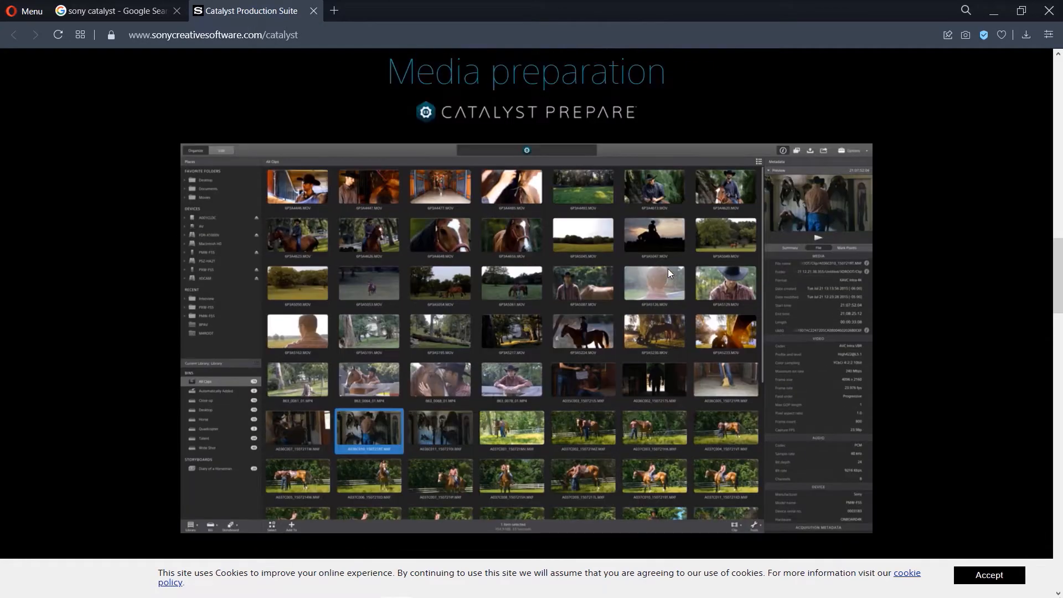
pyautogui.scroll(-3)
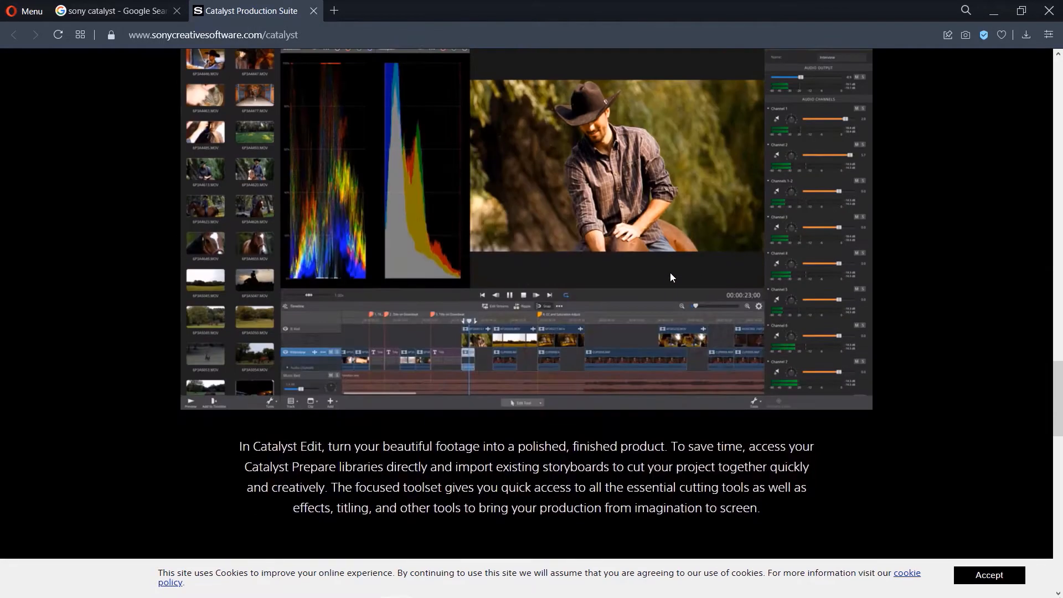
pyautogui.scroll(-3)
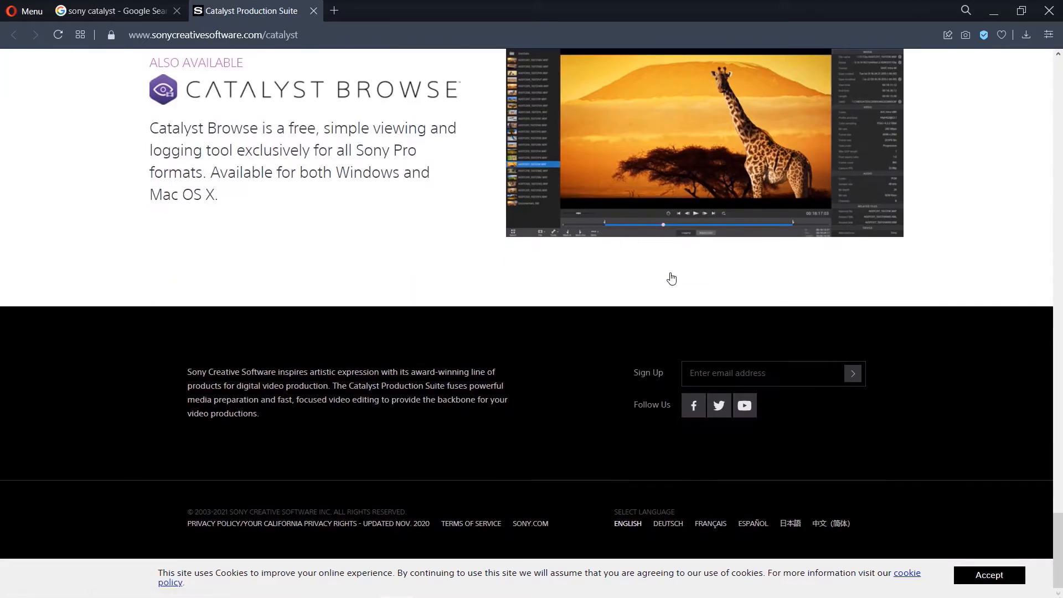
pyautogui.scroll(3)
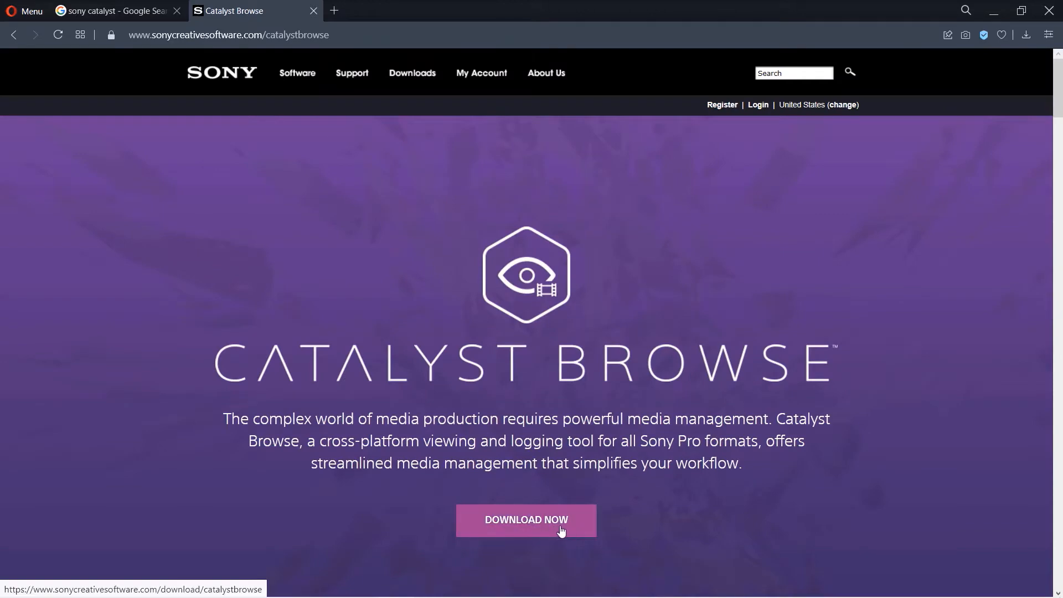
# Download the Catalyst Browse 2021.1 Windows suite installer and save it to Downloads
pyautogui.click(525, 519)
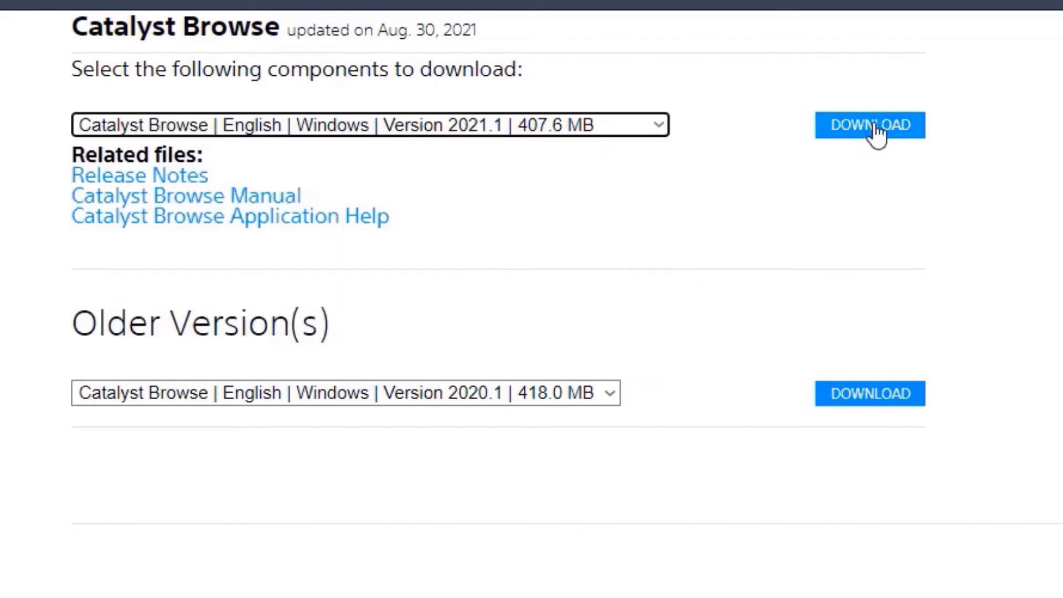
pyautogui.click(869, 125)
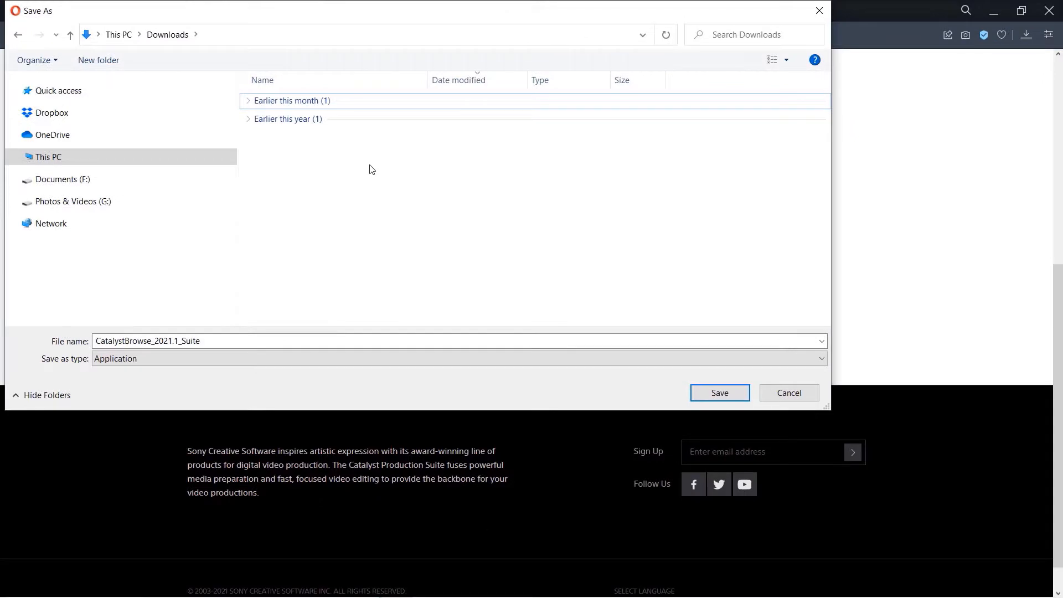
pyautogui.moveTo(568, 300)
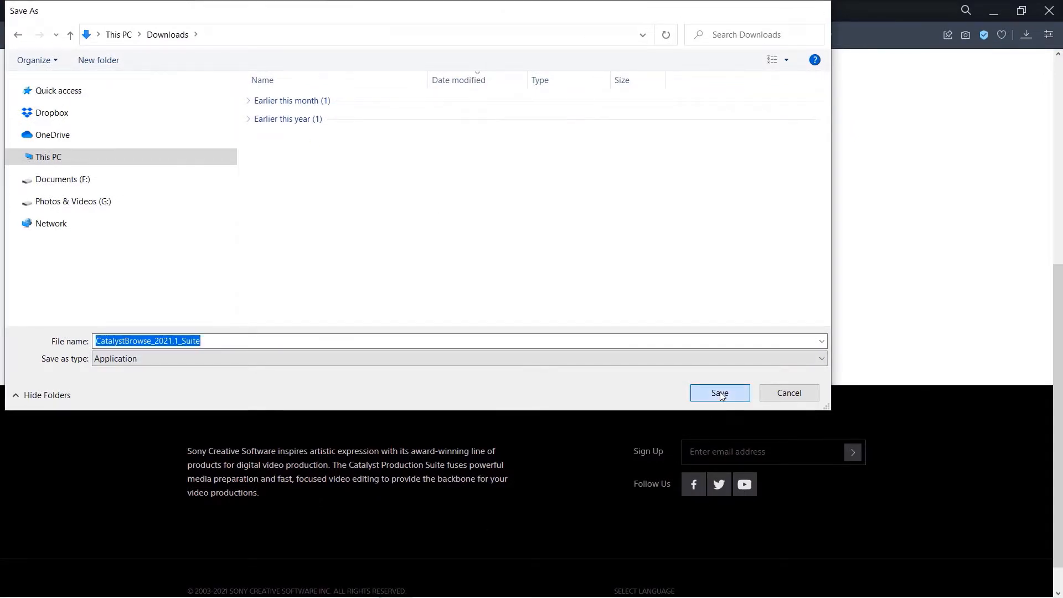
pyautogui.click(719, 393)
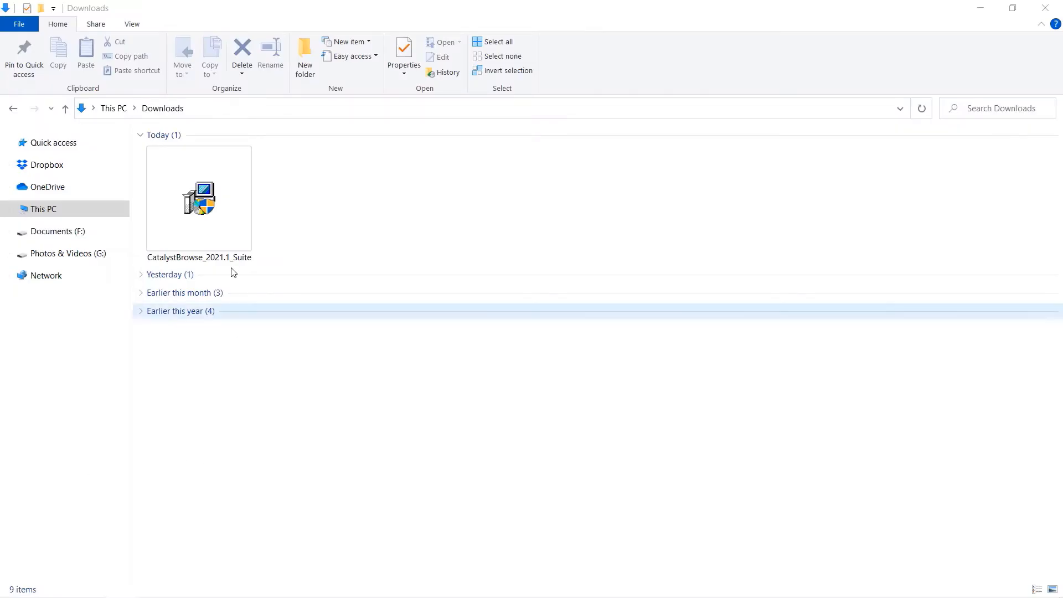
# Run CatalystBrowse_2021.1_Suite from Downloads, install Catalyst Browse and Catalyst Prepare 2021.1, and finish
pyautogui.click(198, 198)
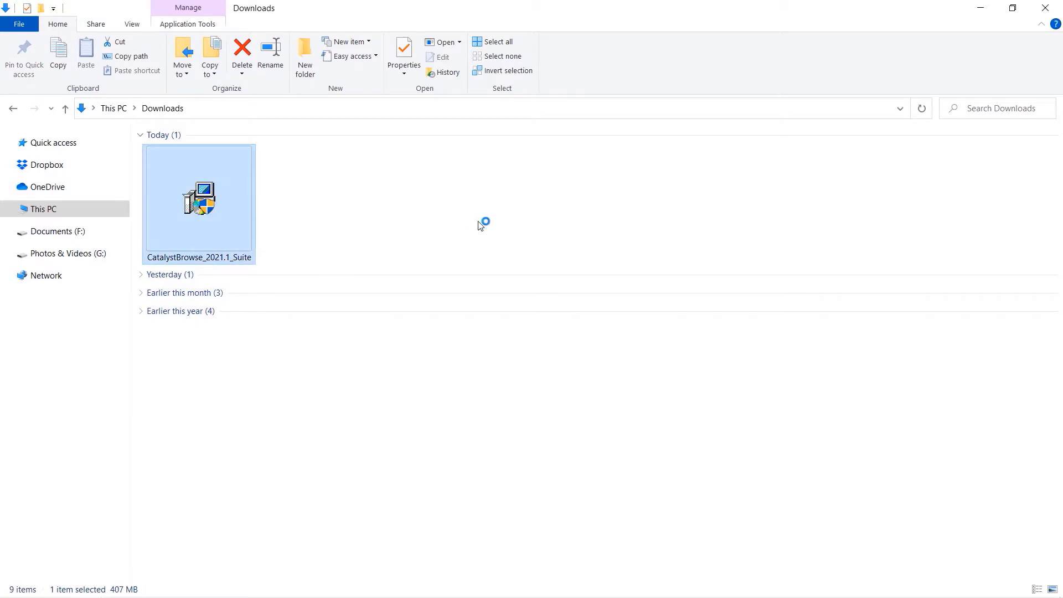
pyautogui.doubleClick(200, 197)
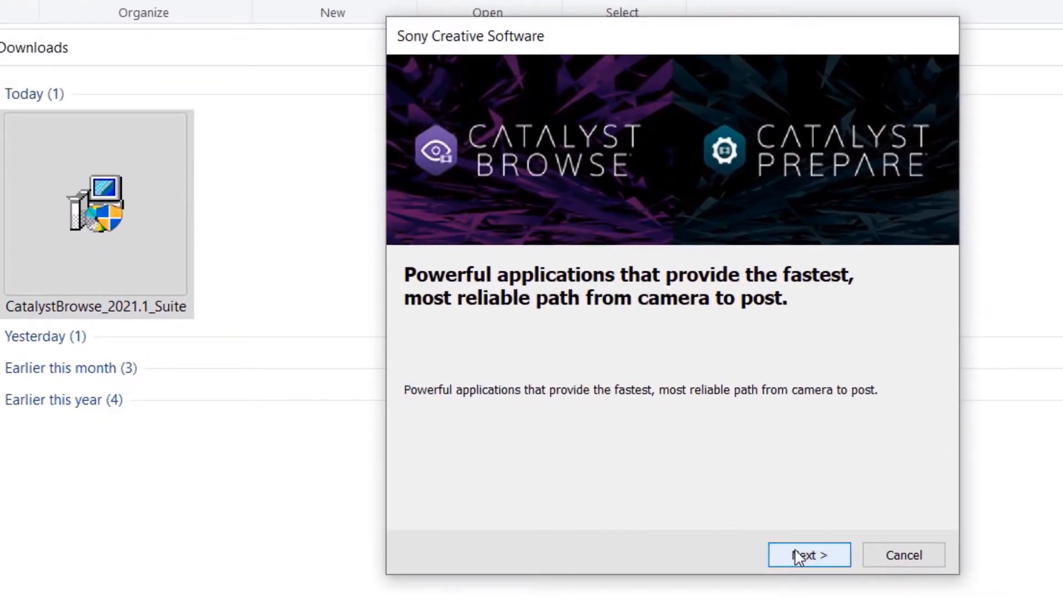
pyautogui.click(809, 555)
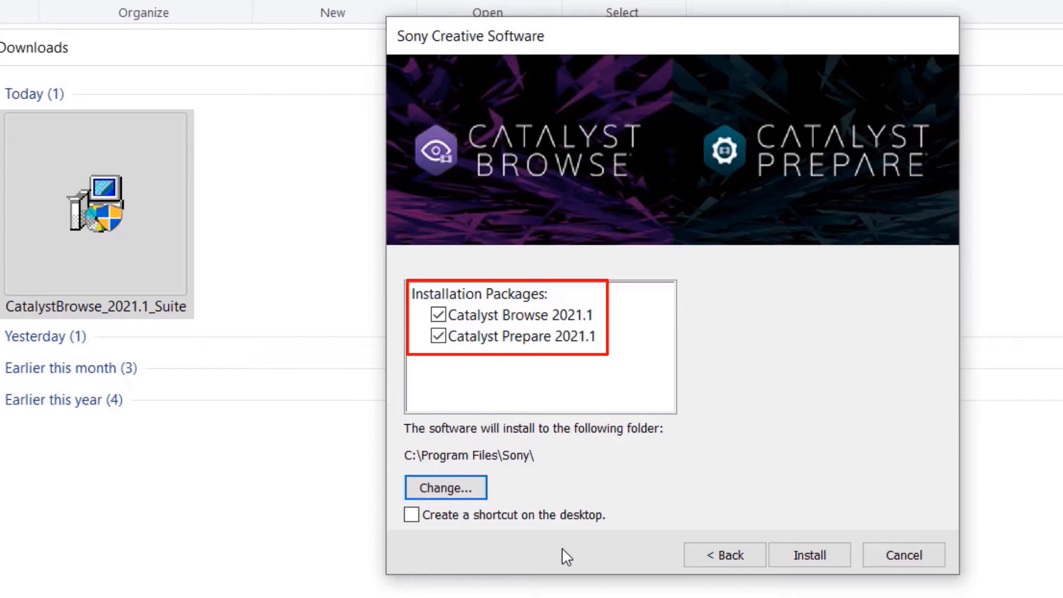
pyautogui.moveTo(599, 569)
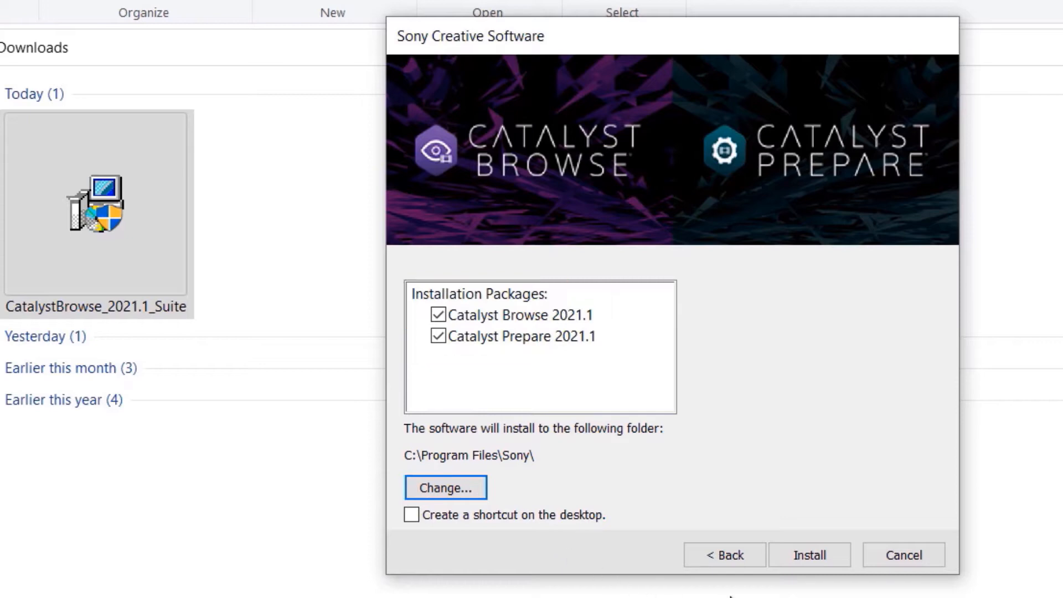
pyautogui.click(809, 555)
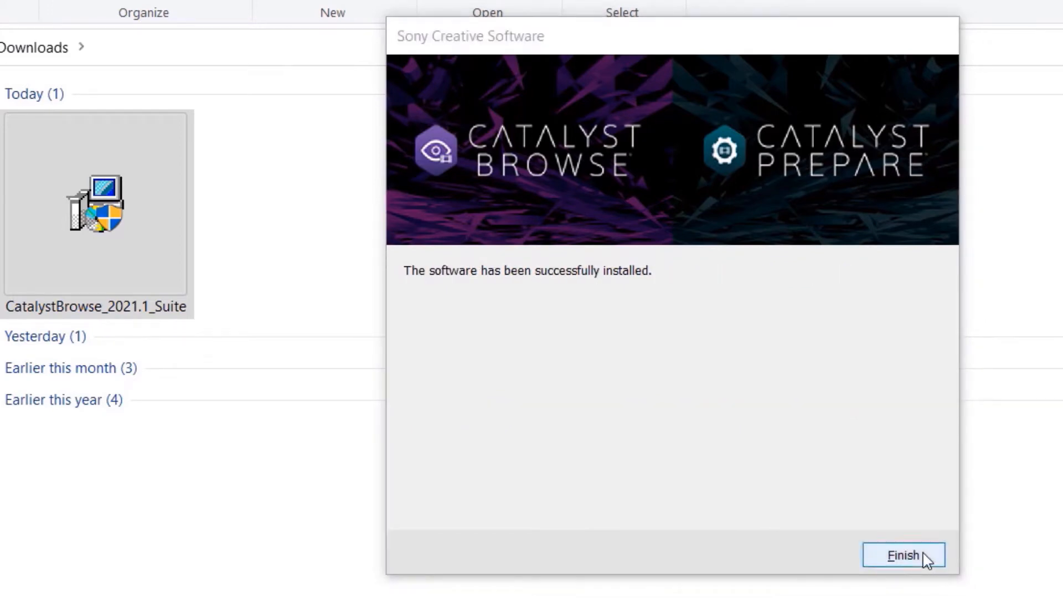
pyautogui.click(904, 555)
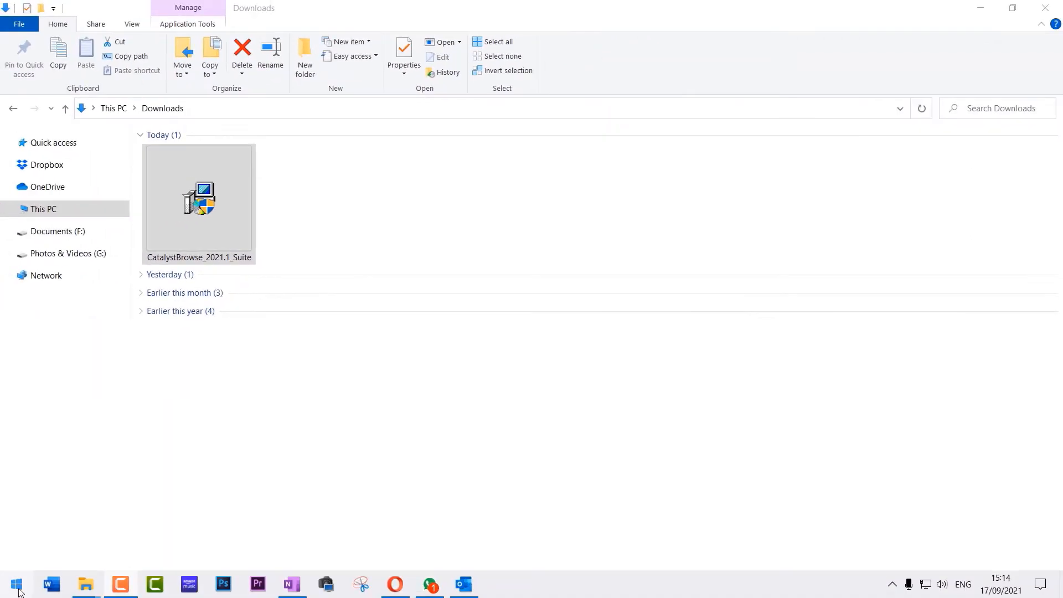
# Launch Catalyst Browse from the Start menu's recently added apps list
pyautogui.click(17, 584)
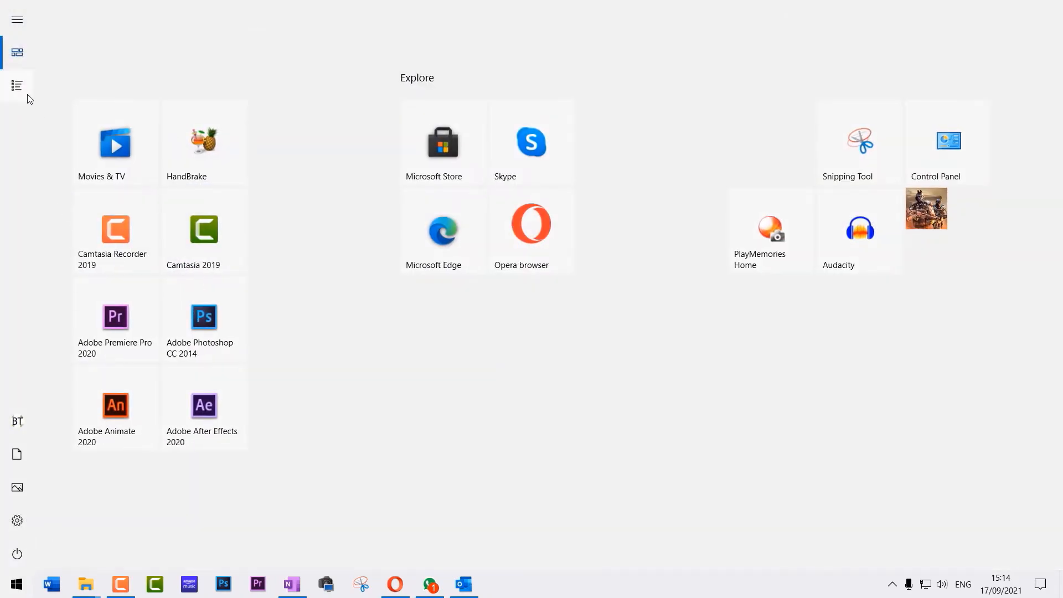
pyautogui.click(16, 86)
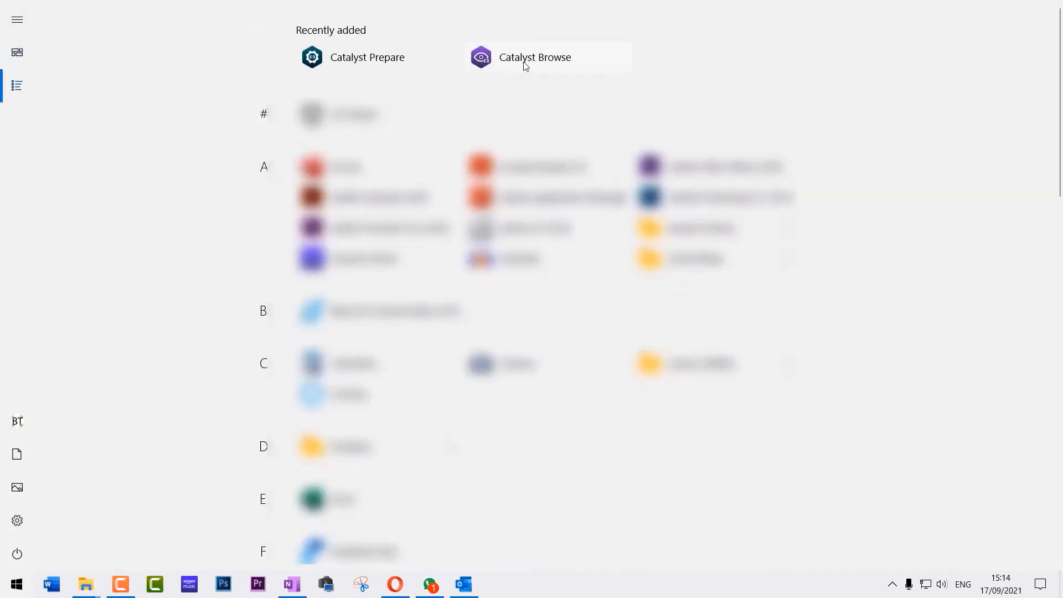
pyautogui.click(535, 56)
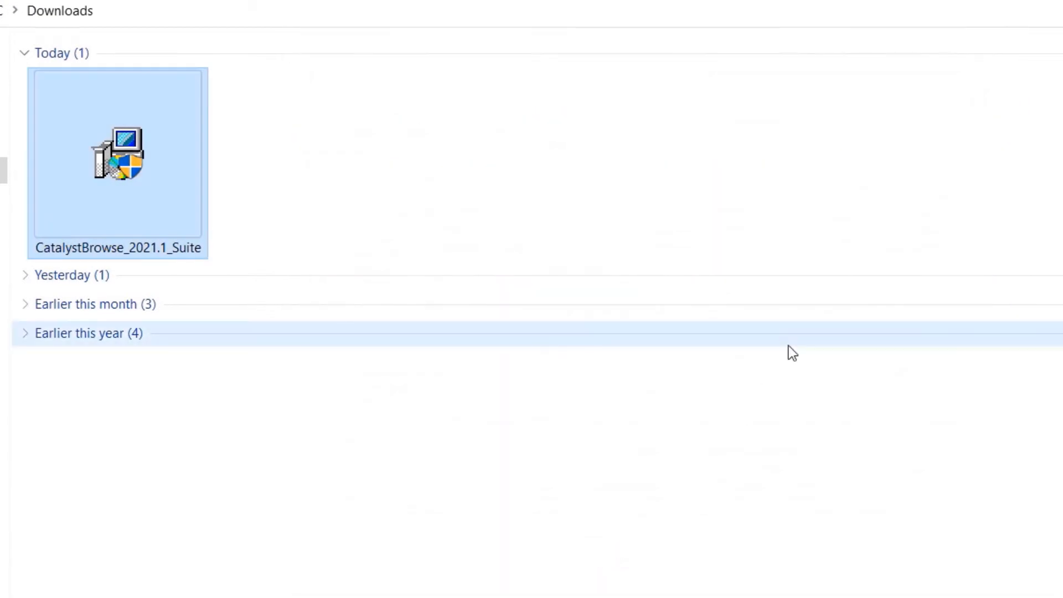
# Submit the new Sony My Account sign-up form from the Complete Activation window
pyautogui.doubleClick(116, 152)
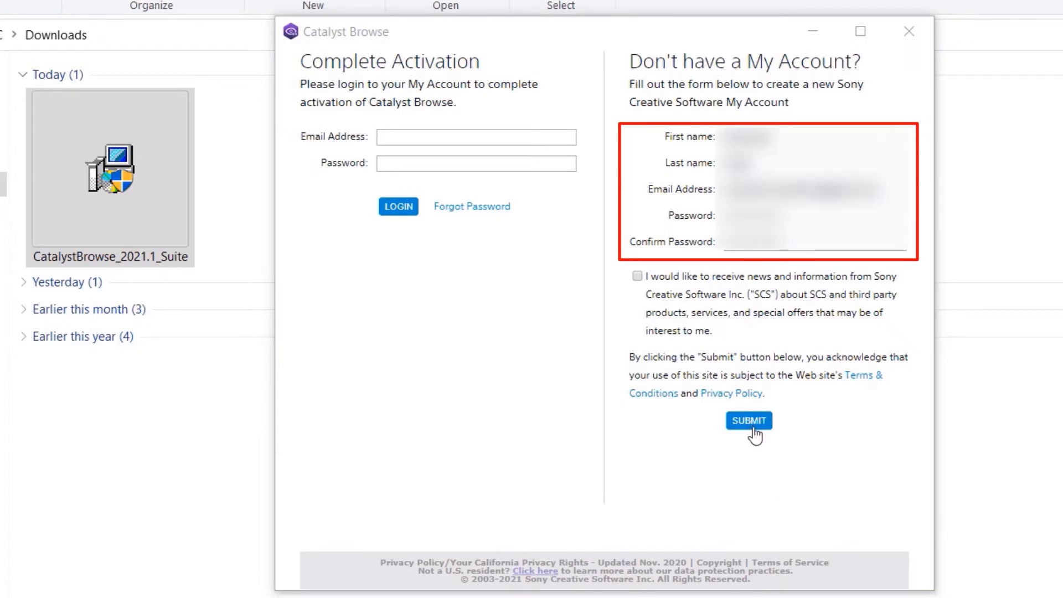
pyautogui.click(749, 421)
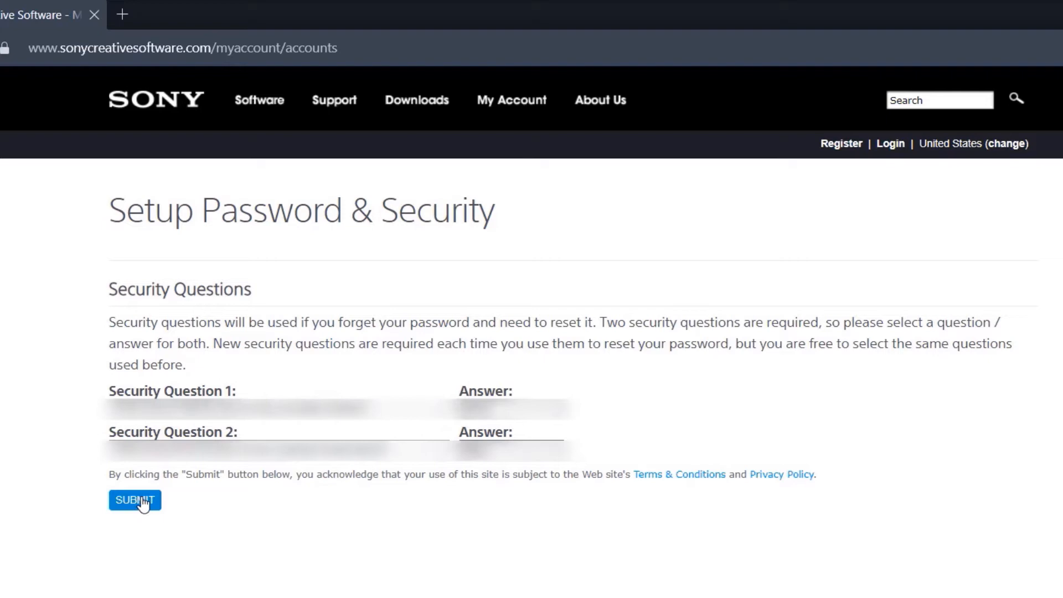
# Submit the two chosen security questions and answers on the Setup Password & Security page
pyautogui.click(134, 500)
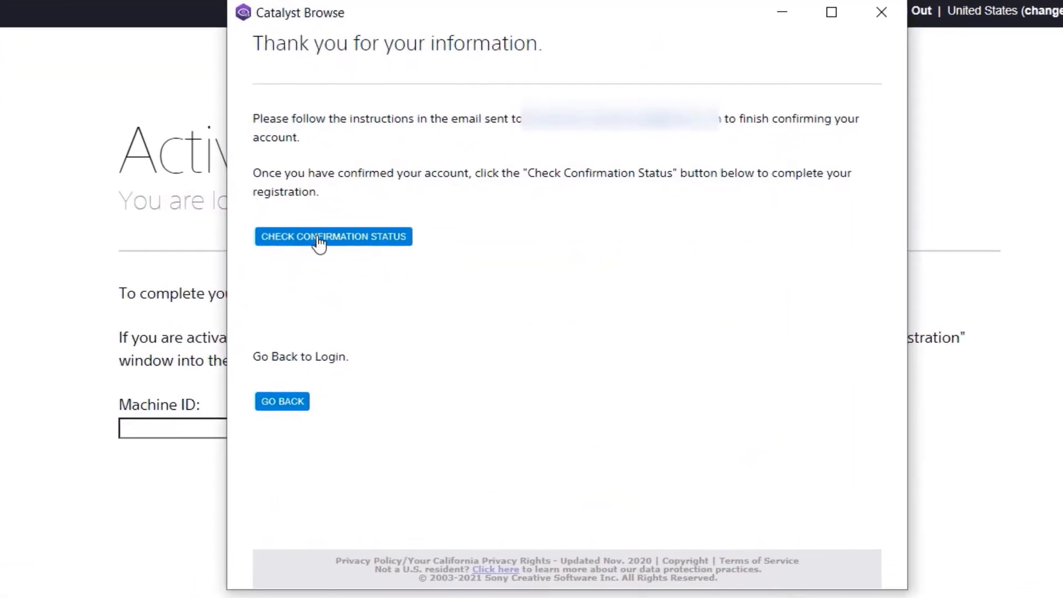
# Check the account confirmation status so Catalyst Browse reports registration successful
pyautogui.click(334, 237)
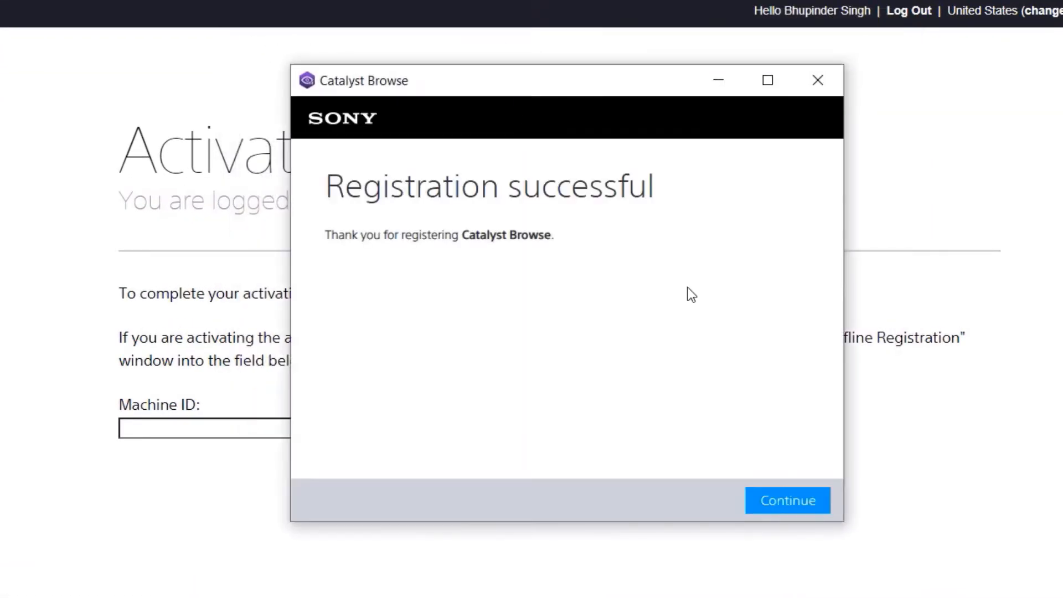
pyautogui.moveTo(537, 272)
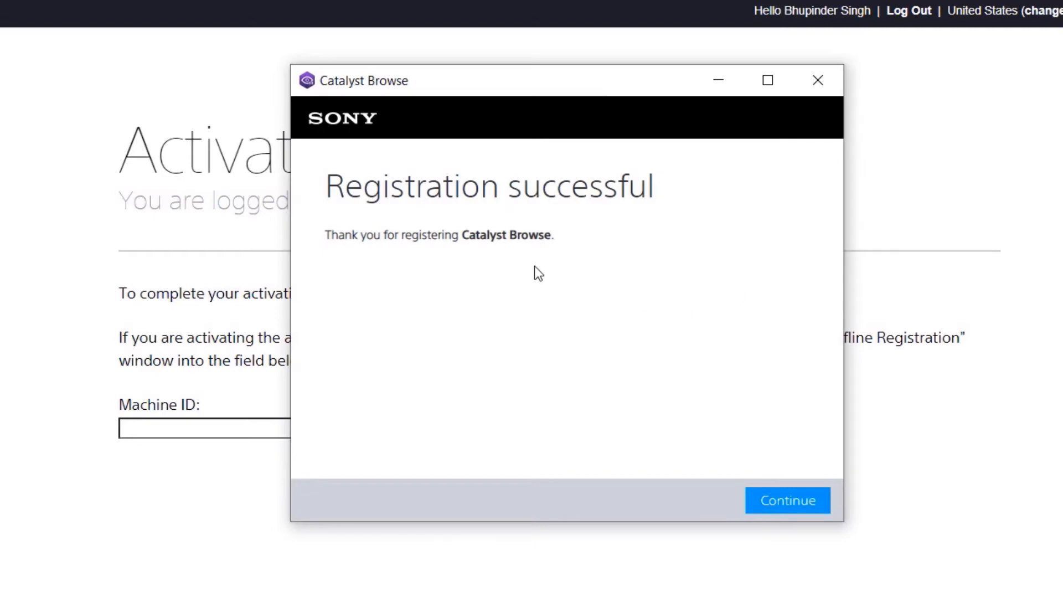
pyautogui.moveTo(719, 433)
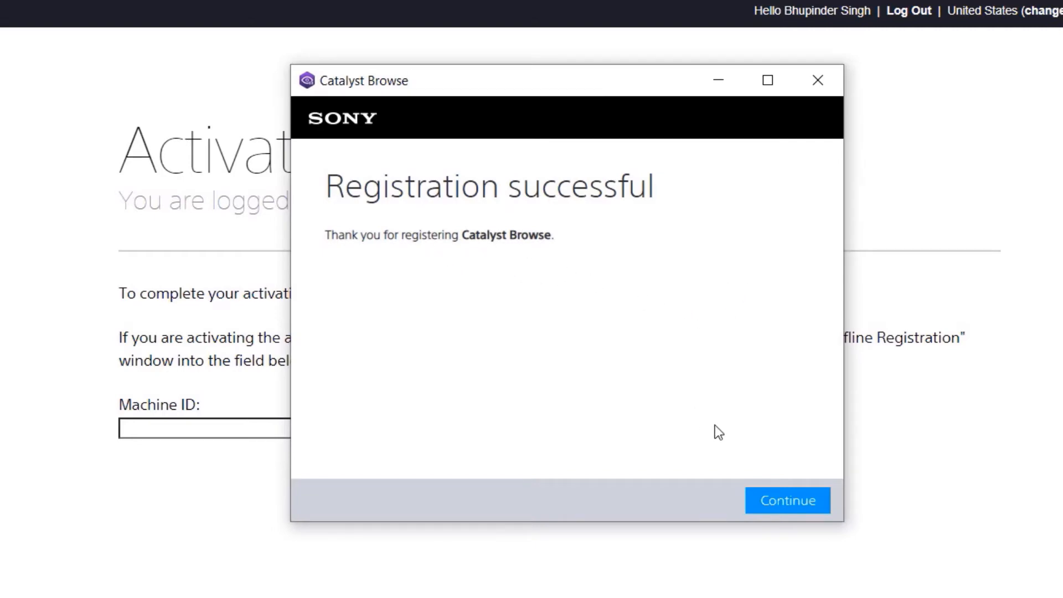